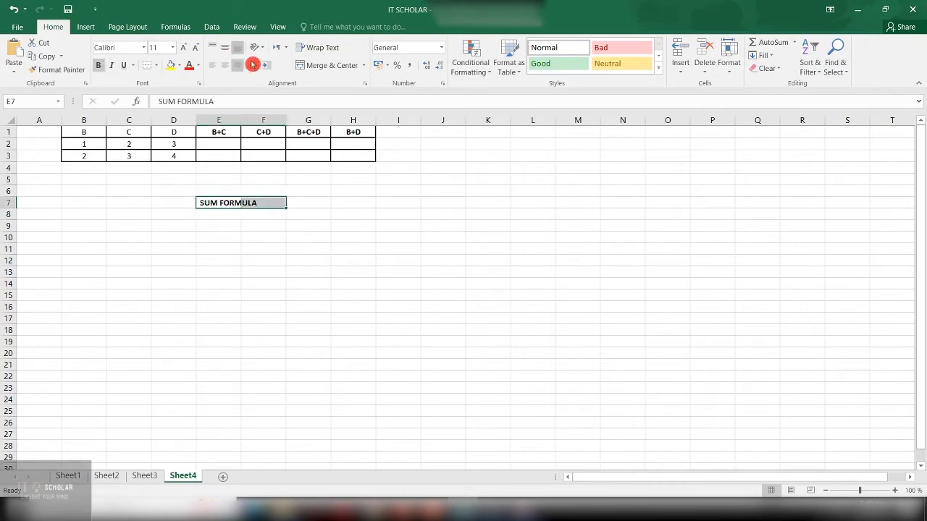
# Enter =SUM(B2:C2) in E2 by mouse-selecting B2 through C2, giving 3.
pyautogui.click(352, 237)
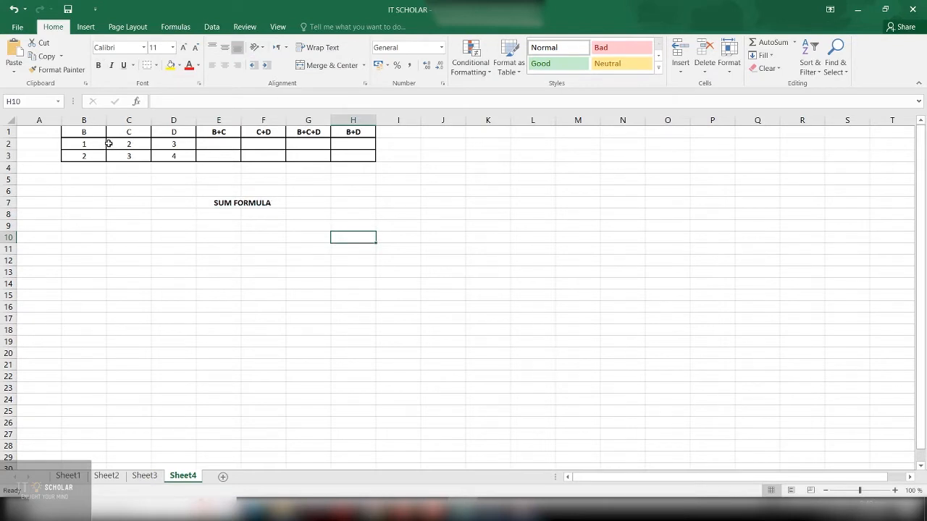
pyautogui.moveTo(292, 199)
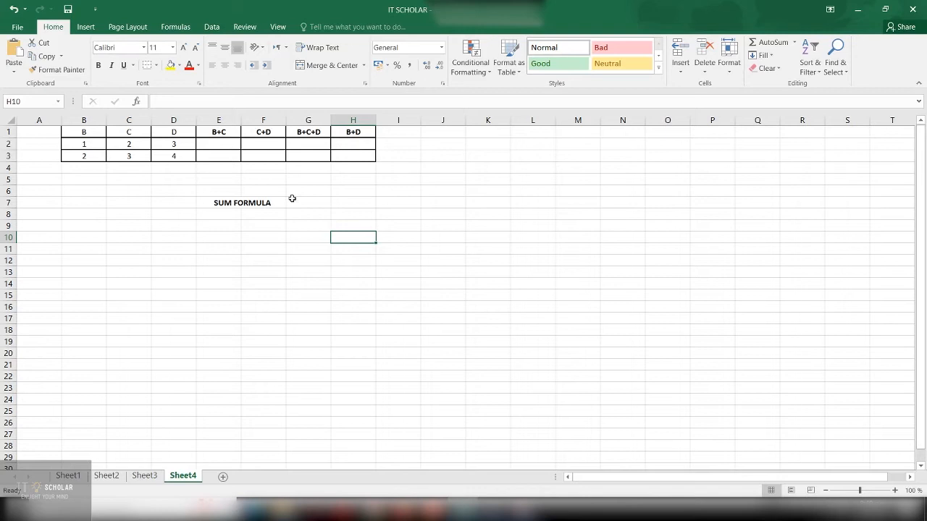
pyautogui.moveTo(210, 136)
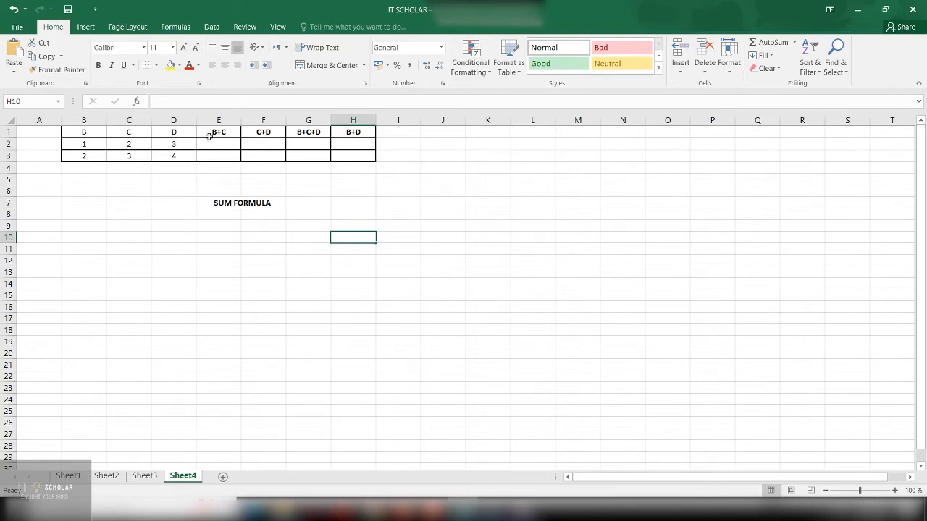
pyautogui.moveTo(254, 176)
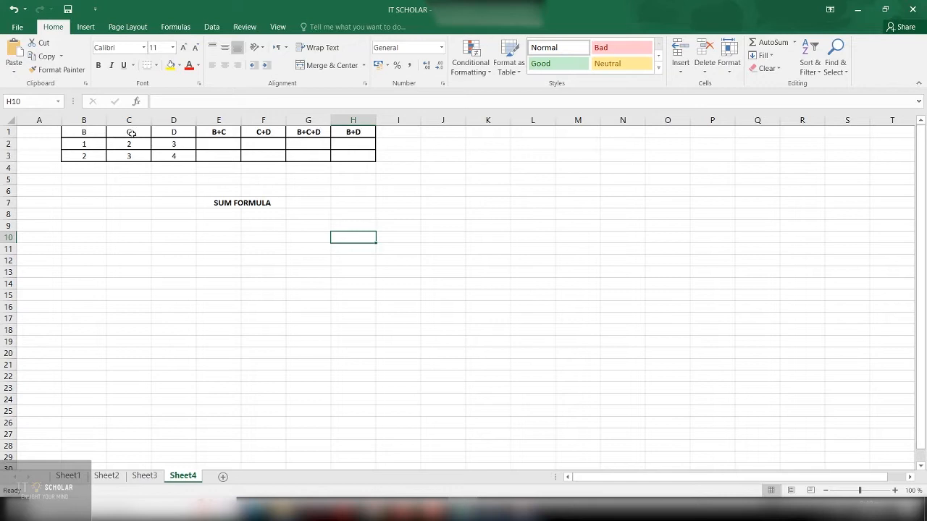
pyautogui.click(218, 143)
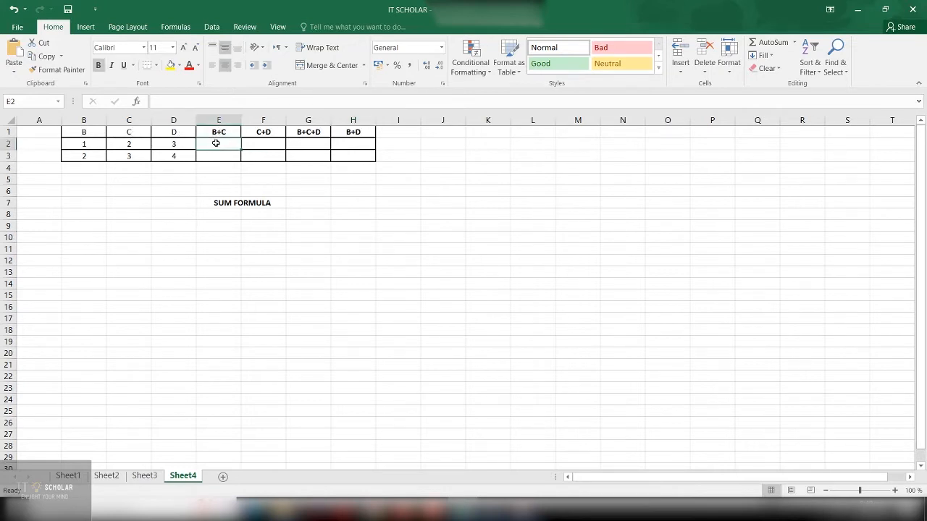
pyautogui.write('=')
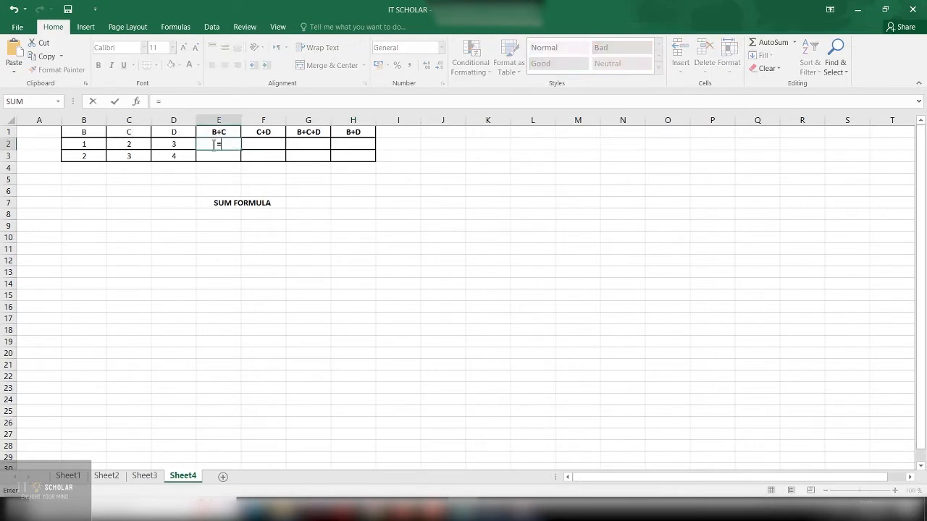
pyautogui.write('SUM(')
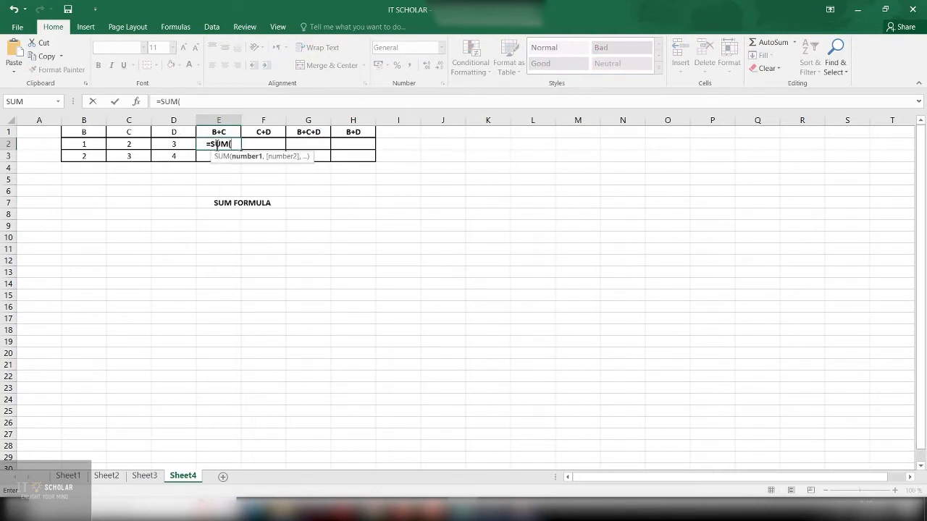
pyautogui.moveTo(254, 163)
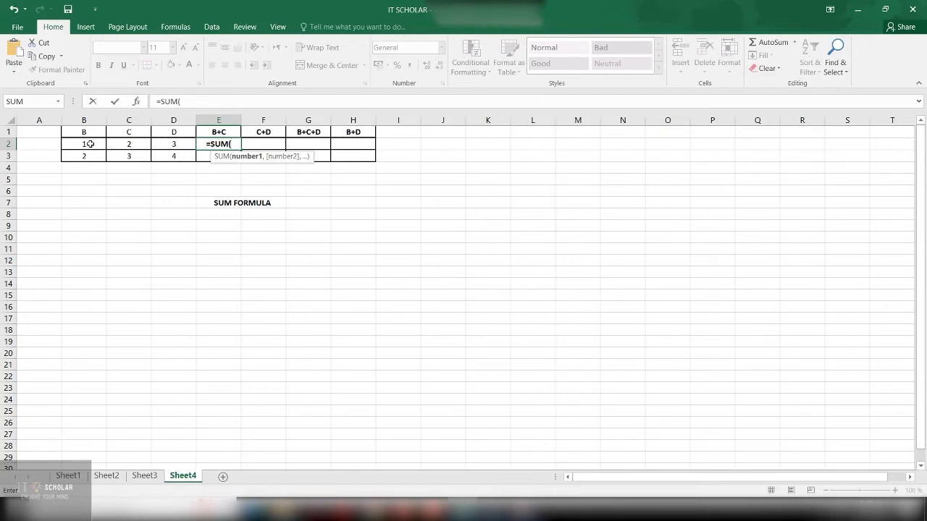
pyautogui.write('B')
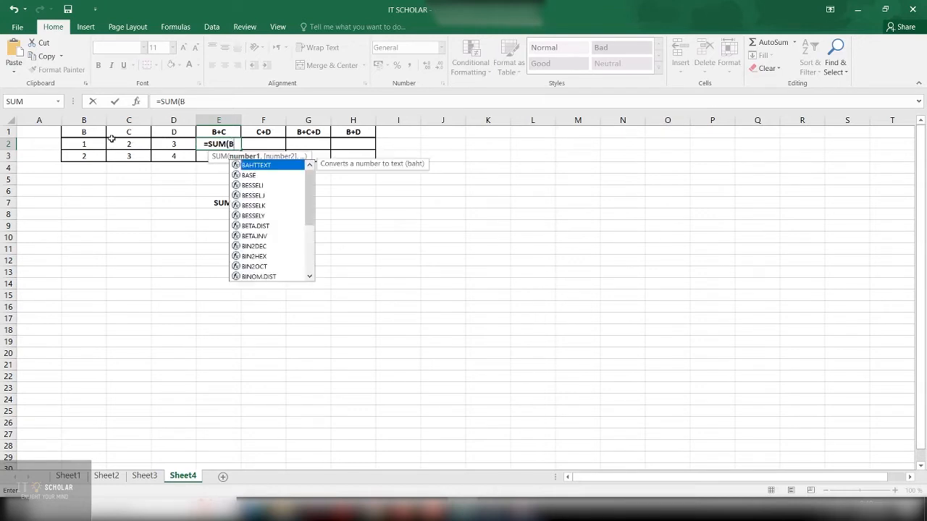
pyautogui.write('2')
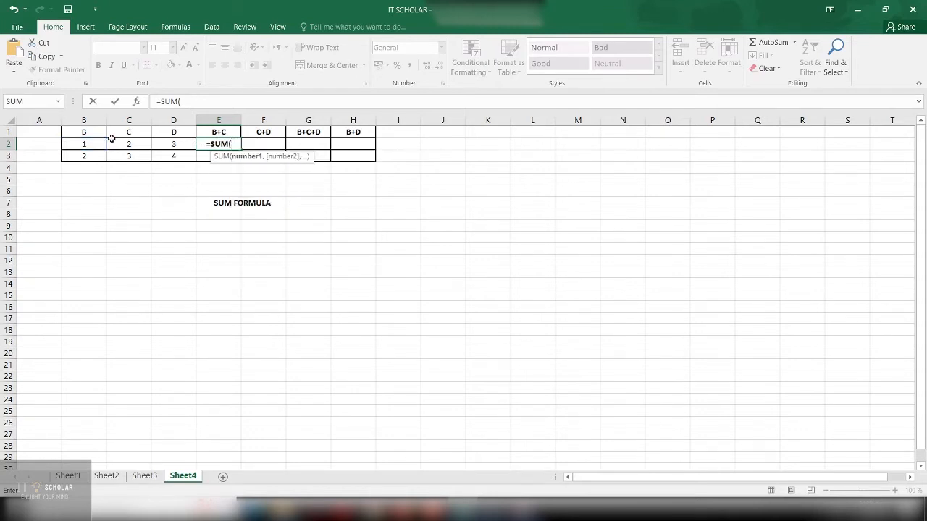
pyautogui.click(83, 144)
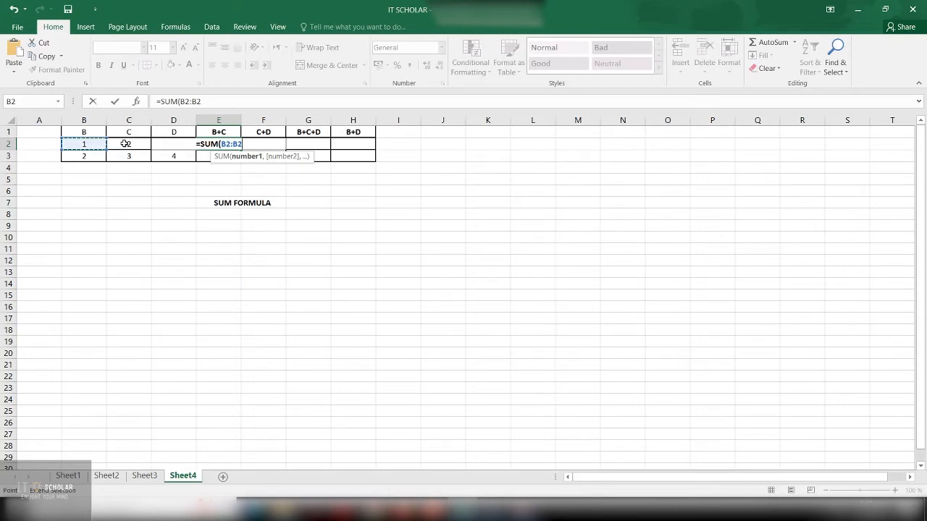
pyautogui.click(128, 143)
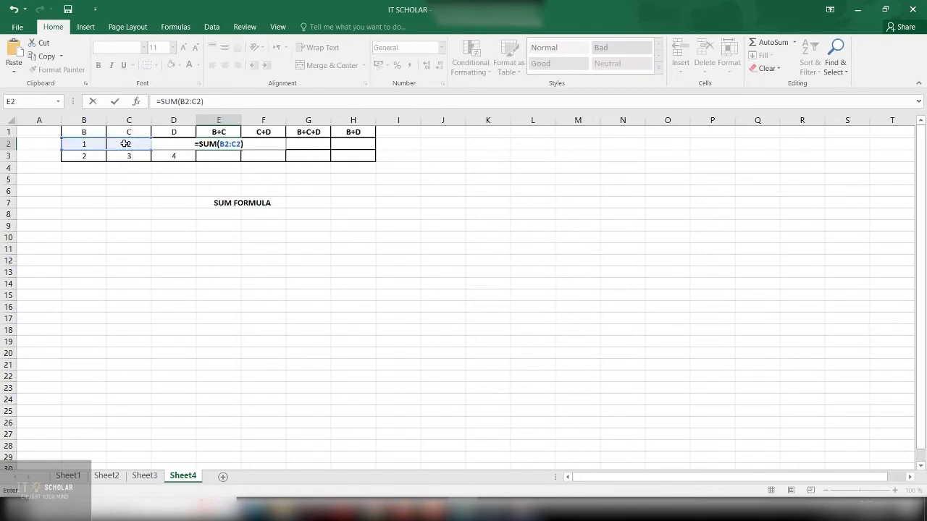
pyautogui.press('Return')
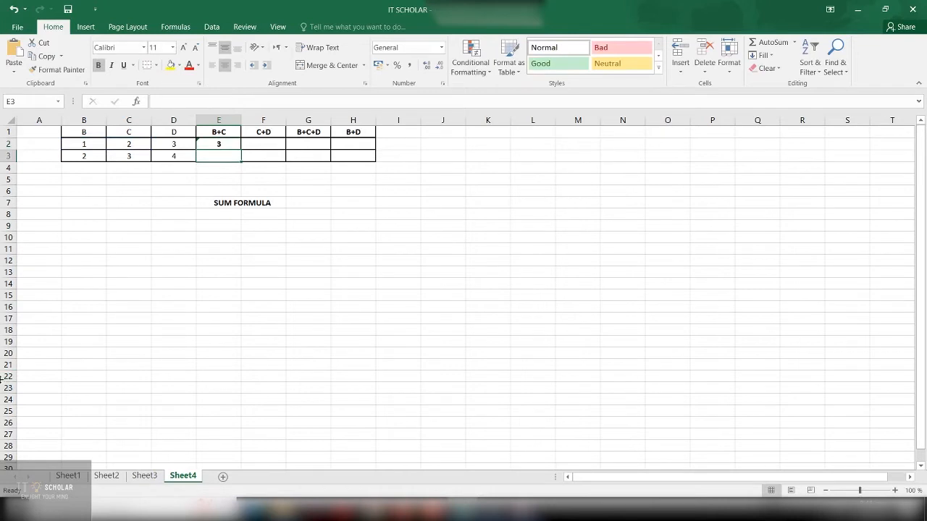
pyautogui.moveTo(394, 226)
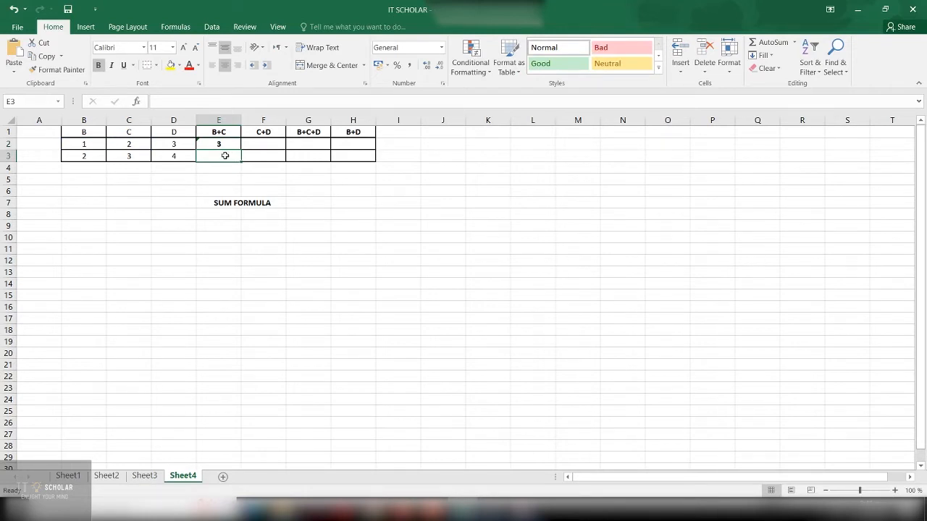
pyautogui.moveTo(144, 142)
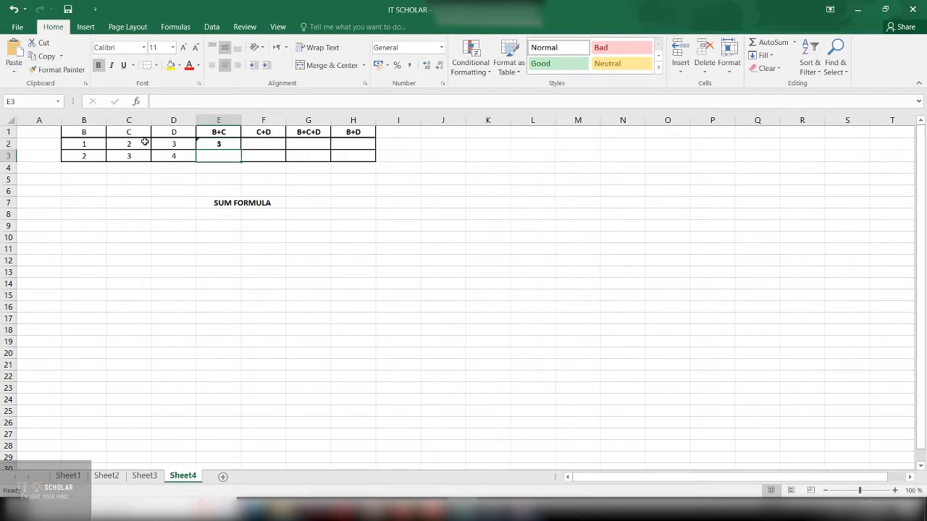
pyautogui.moveTo(105, 145)
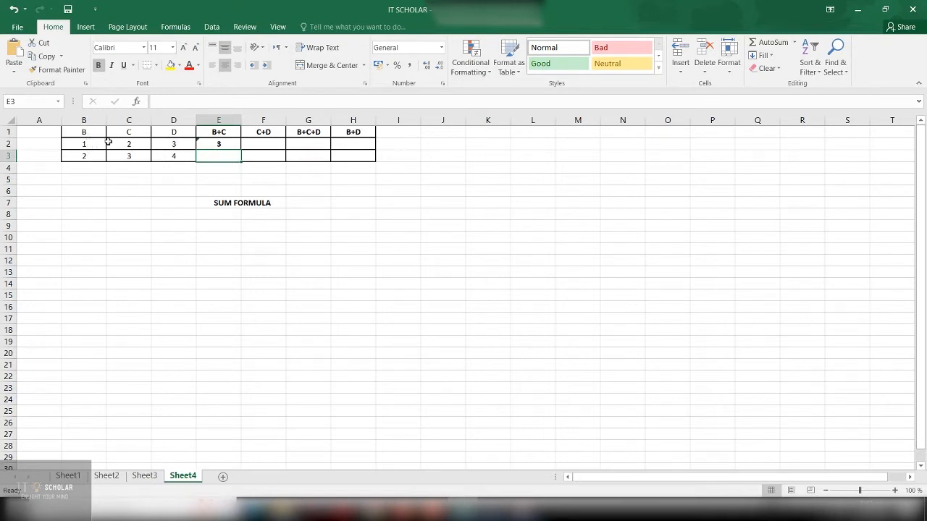
# Fill E3 with the range formula =SUM(B3:C3), showing 5.
pyautogui.click(263, 143)
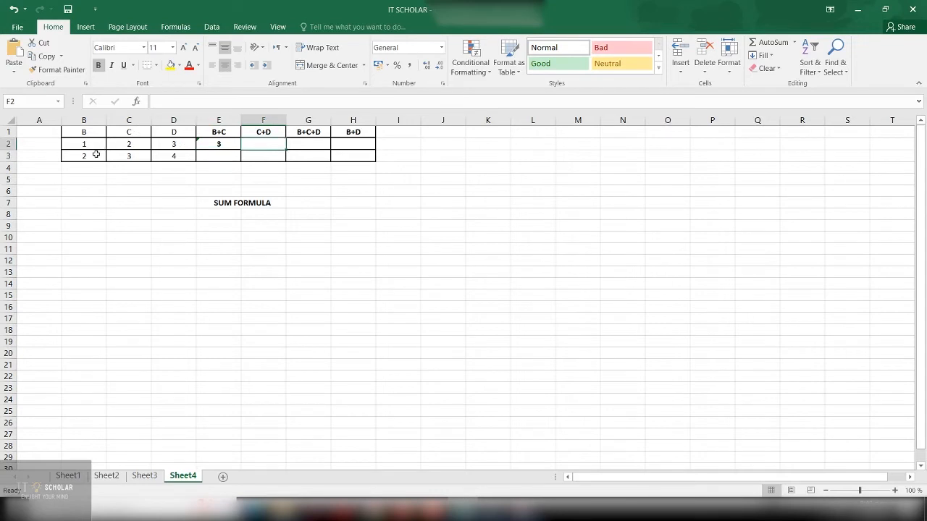
pyautogui.click(219, 156)
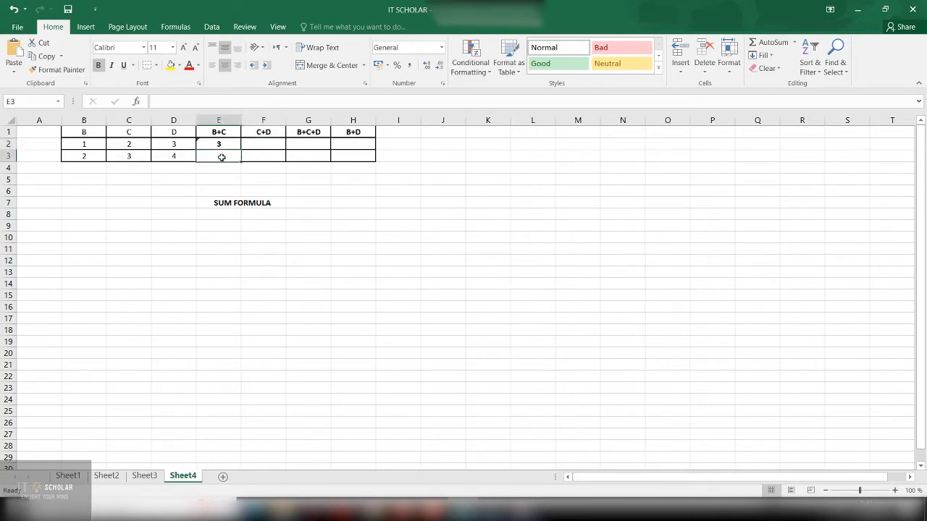
pyautogui.write('=SUM(B3:C3)')
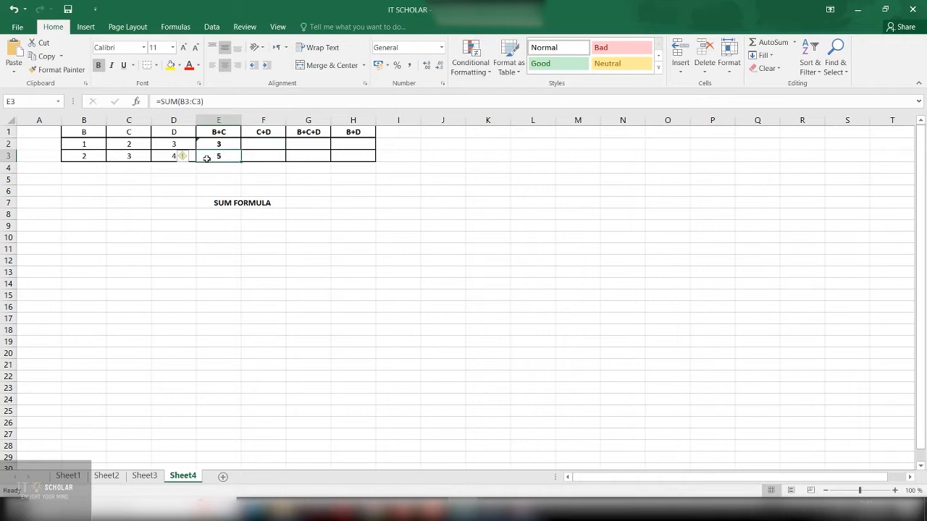
pyautogui.doubleClick(218, 155)
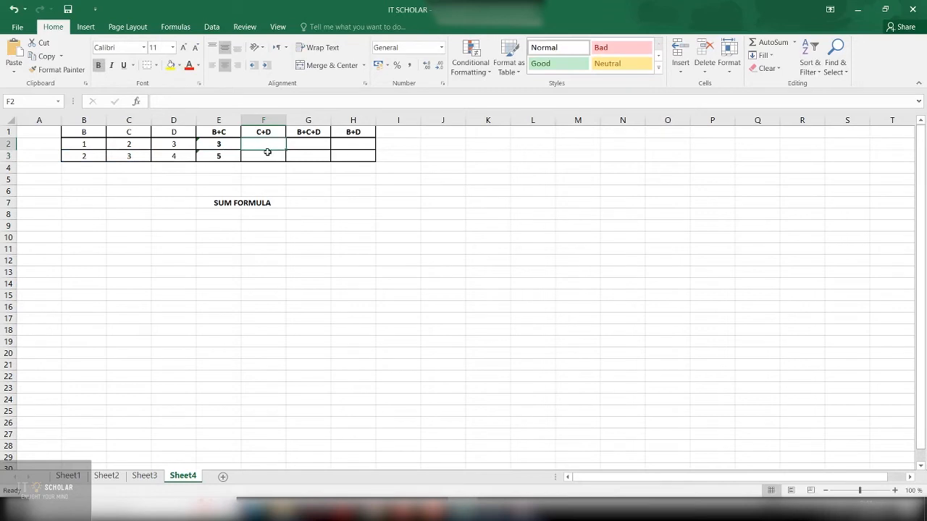
pyautogui.moveTo(128, 131)
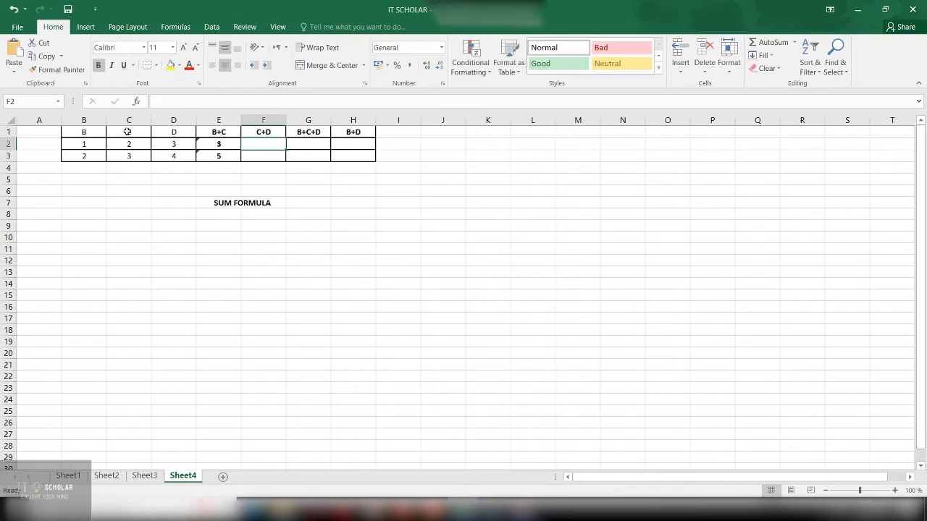
# After a false start, put =SUM(C2:D2) in F2 so it shows 5.
pyautogui.write('=SUM(')
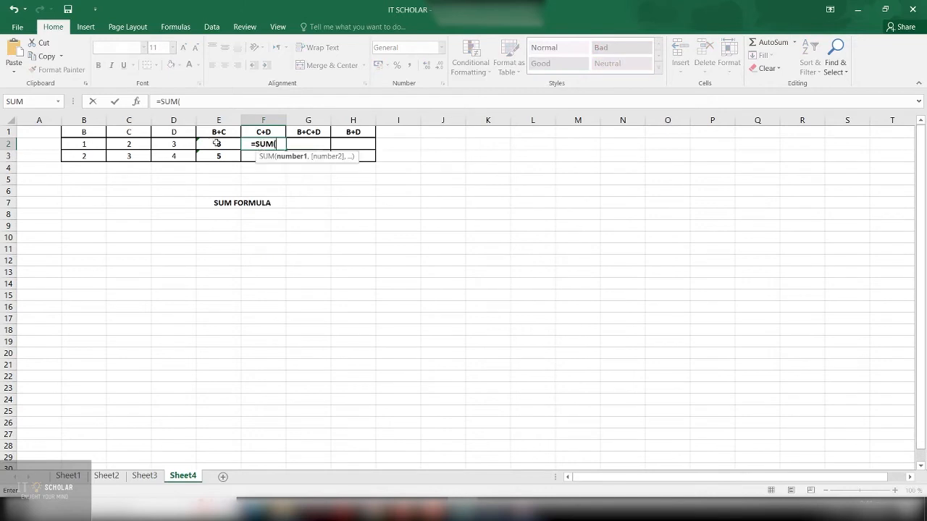
pyautogui.click(173, 143)
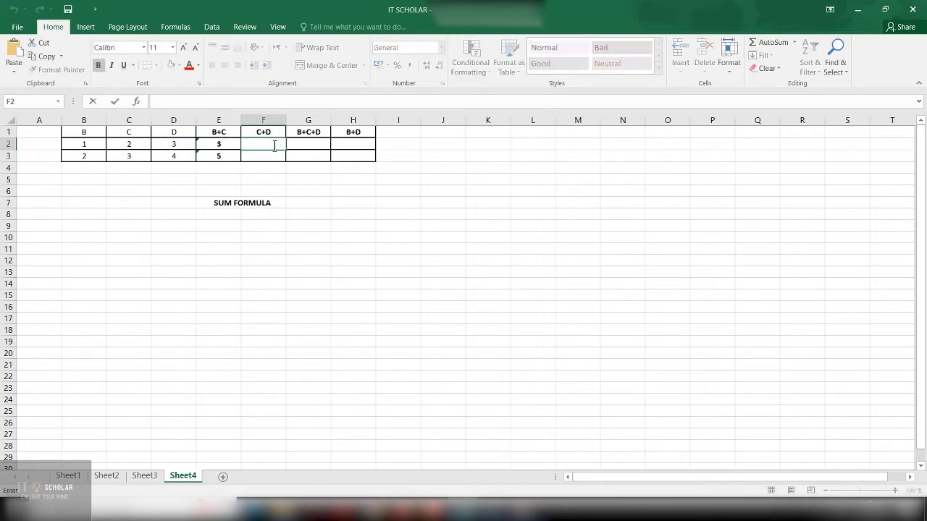
pyautogui.write('=SUM(C2:D2')
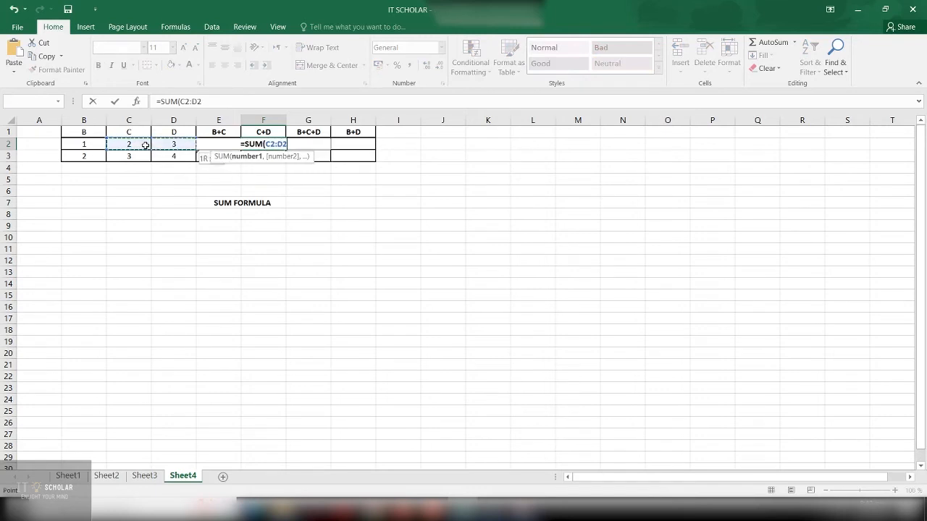
pyautogui.press('Return')
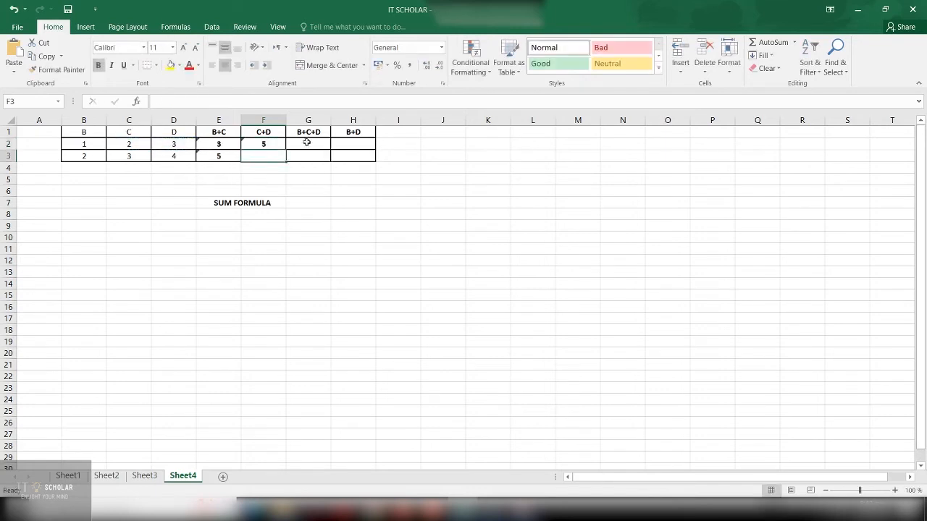
pyautogui.click(307, 143)
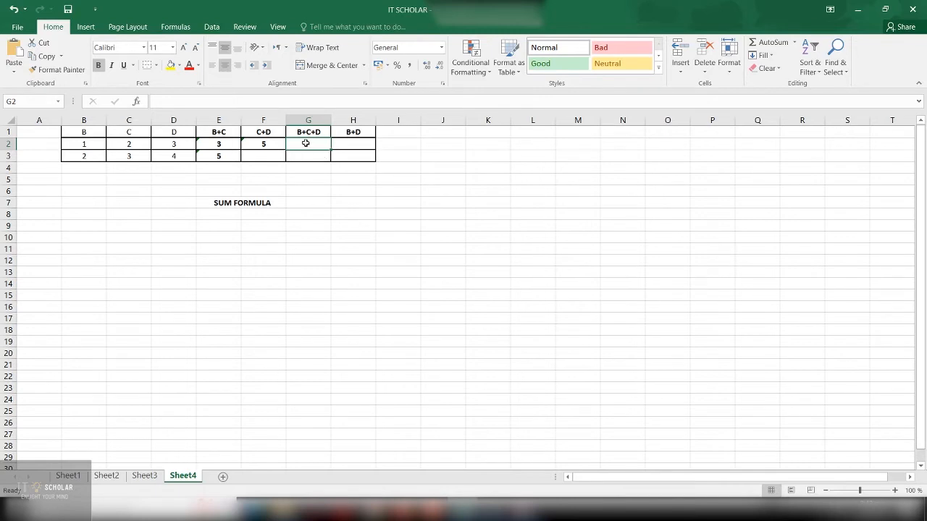
pyautogui.click(263, 156)
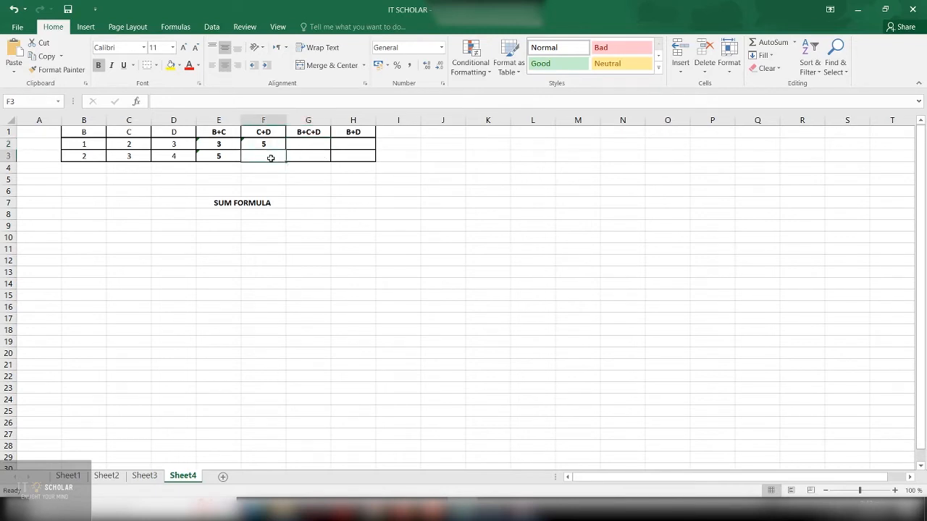
pyautogui.click(263, 143)
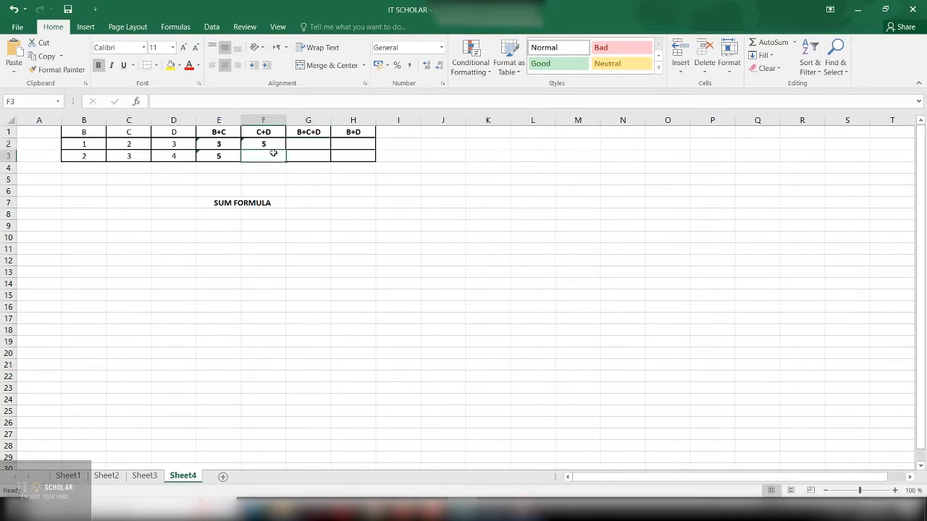
pyautogui.click(309, 145)
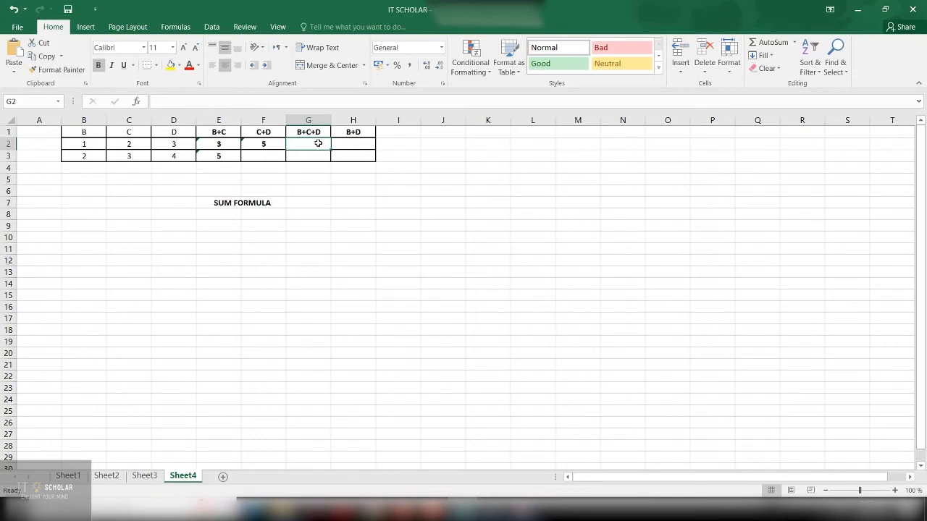
pyautogui.moveTo(310, 152)
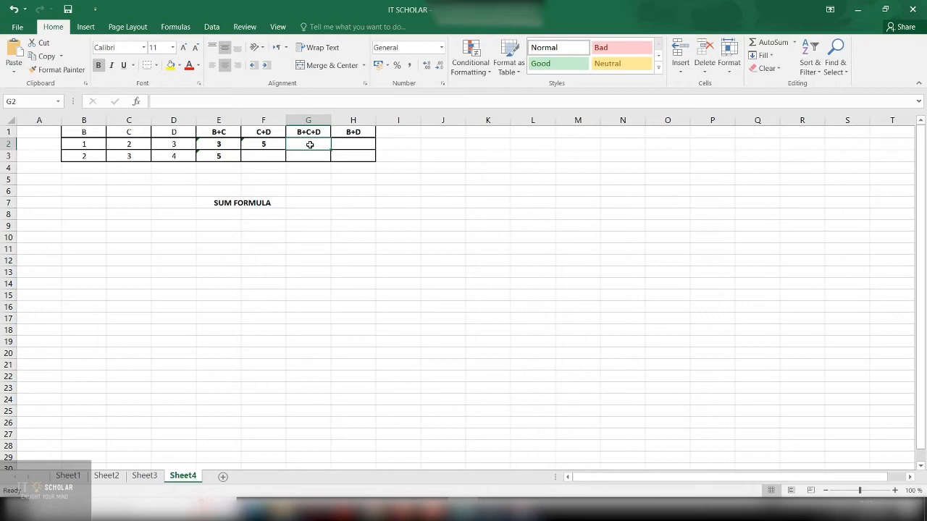
# Enter =SUM(B2,C2,D2) in G2 with comma-separated references, giving 6.
pyautogui.write('=SUM(B2')
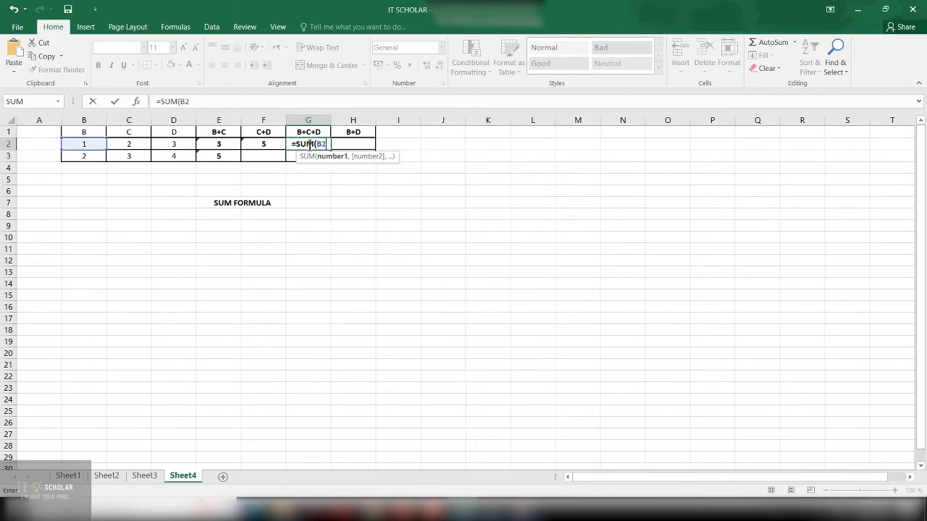
pyautogui.write(',')
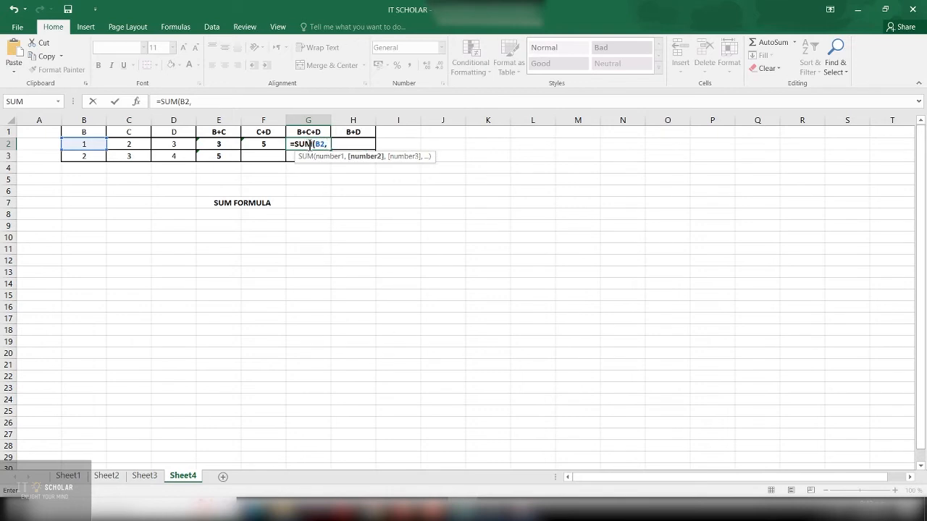
pyautogui.click(128, 143)
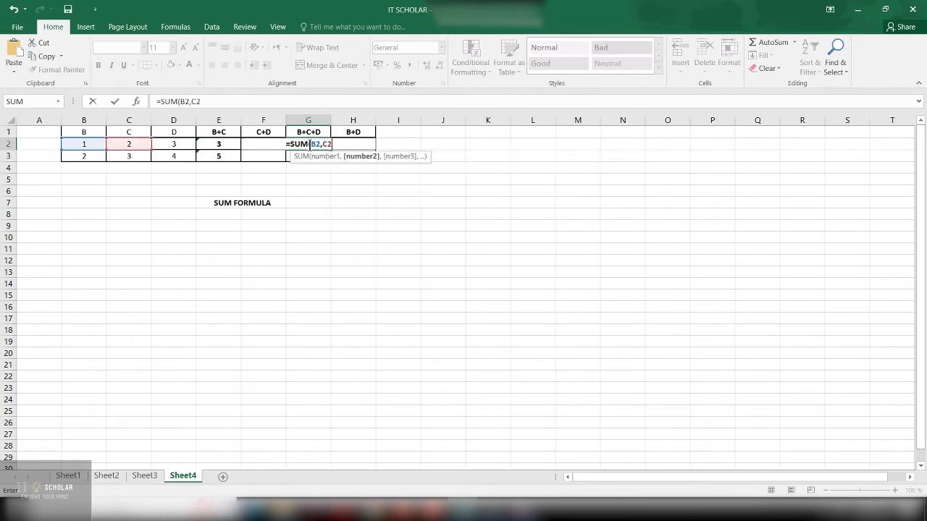
pyautogui.write(',')
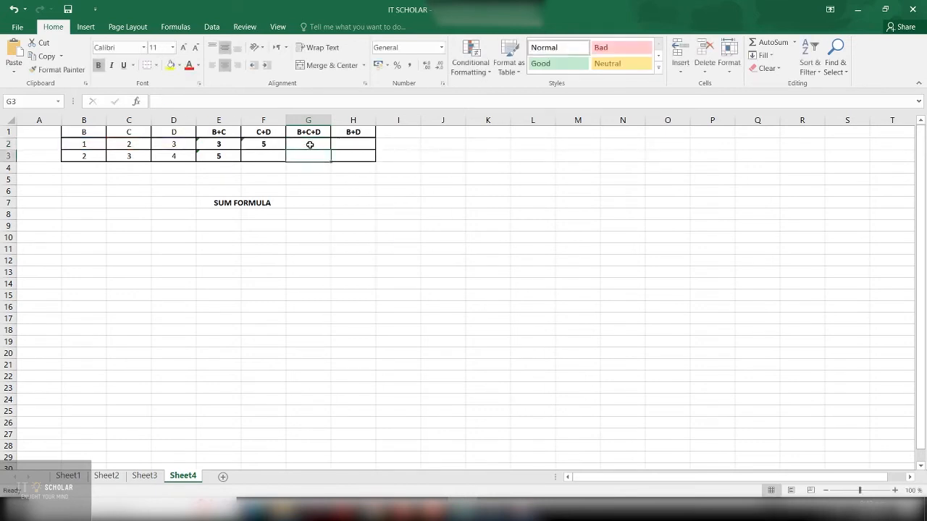
pyautogui.click(308, 144)
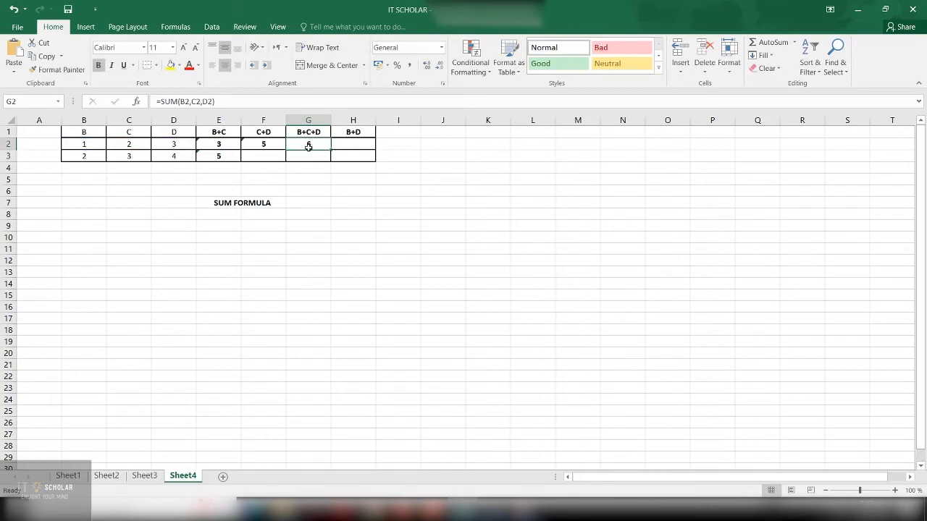
pyautogui.press('Return')
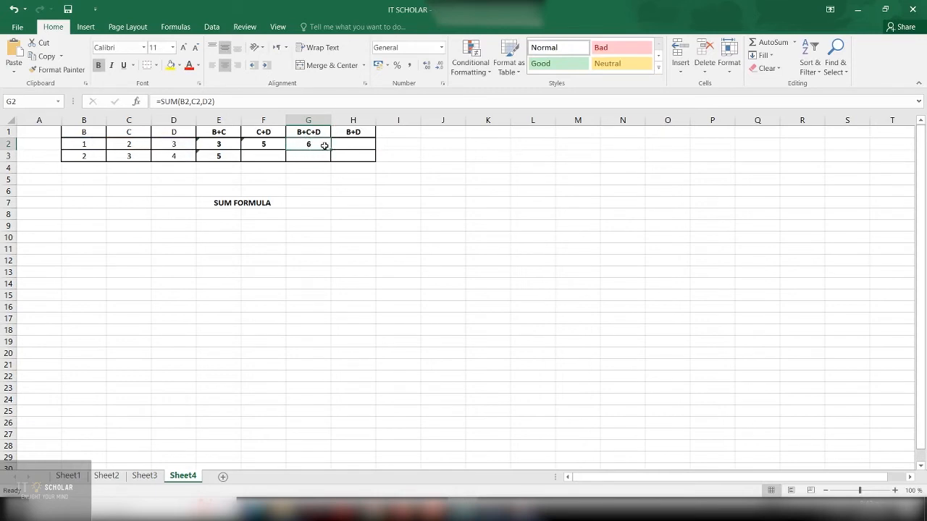
# Replace G2's formula with the range version =SUM(B2:D2), still showing 6.
pyautogui.click(264, 143)
pyautogui.write('=')
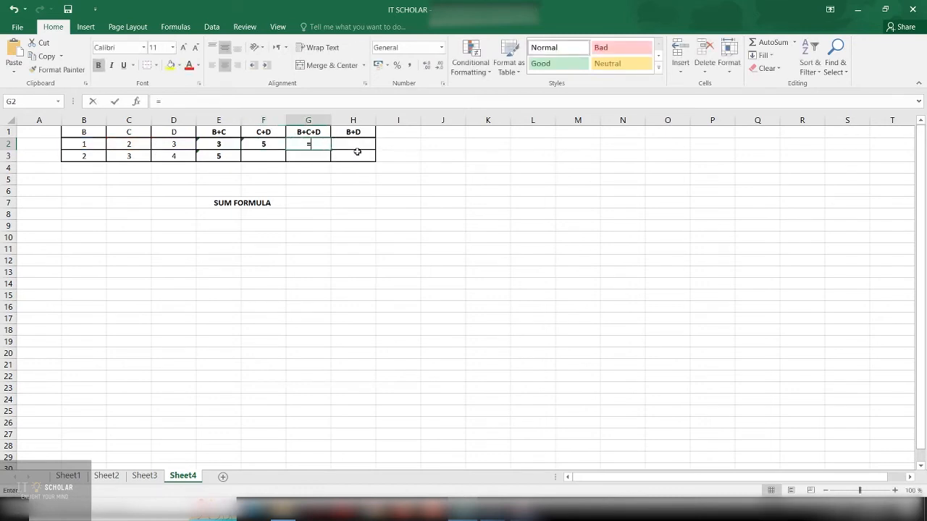
pyautogui.write('SUM(')
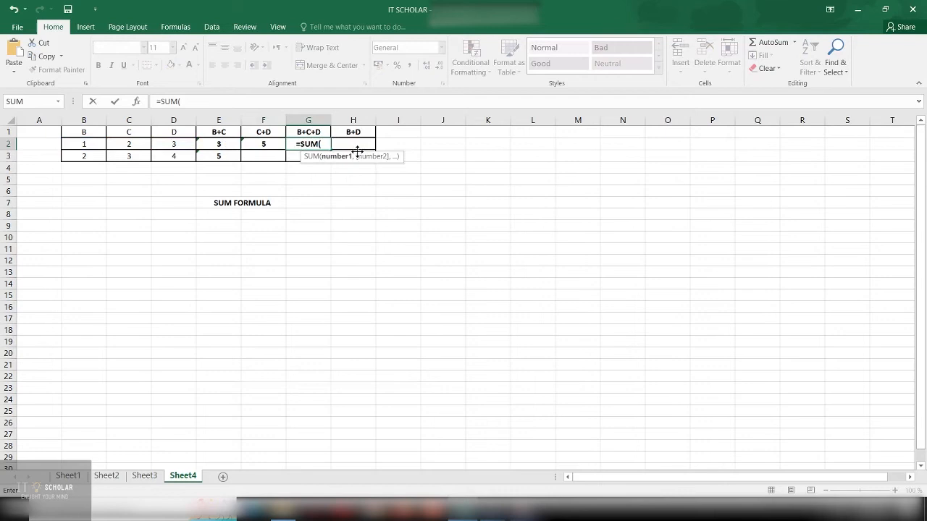
pyautogui.write('B')
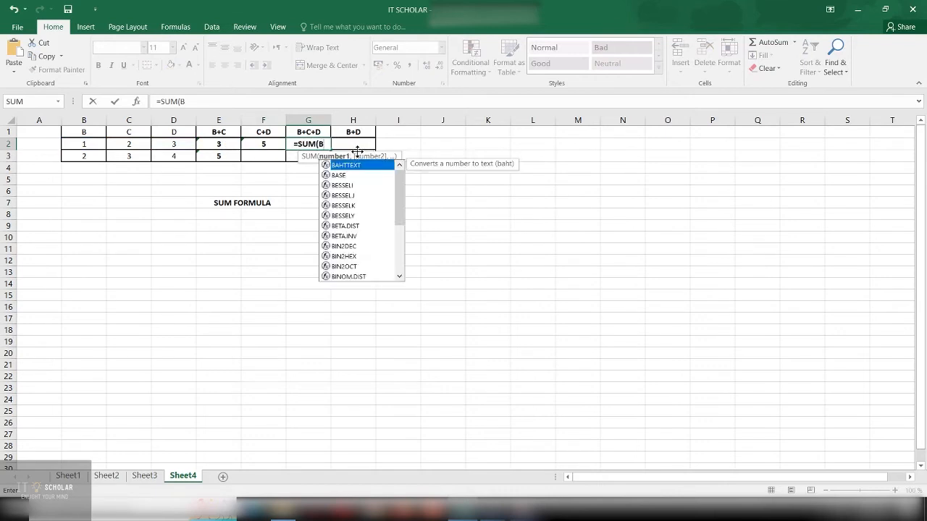
pyautogui.write('2:D2')
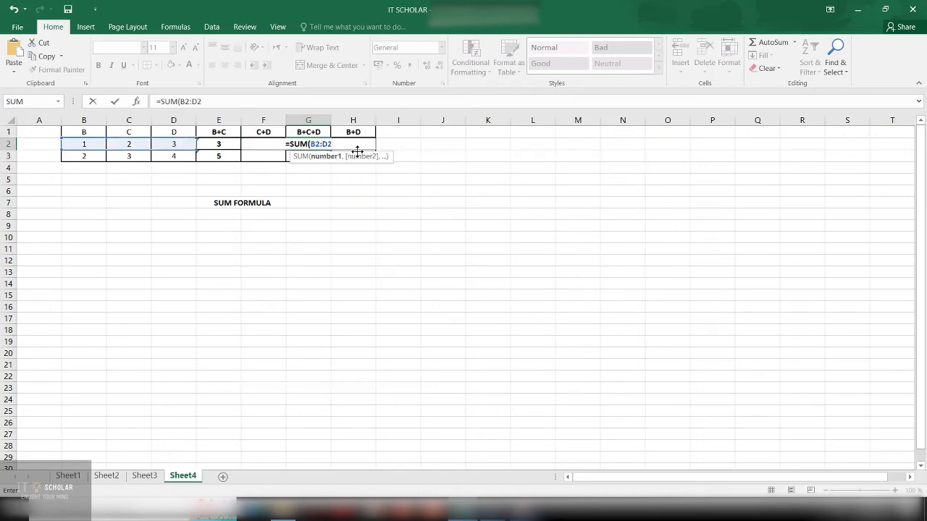
pyautogui.write(')')
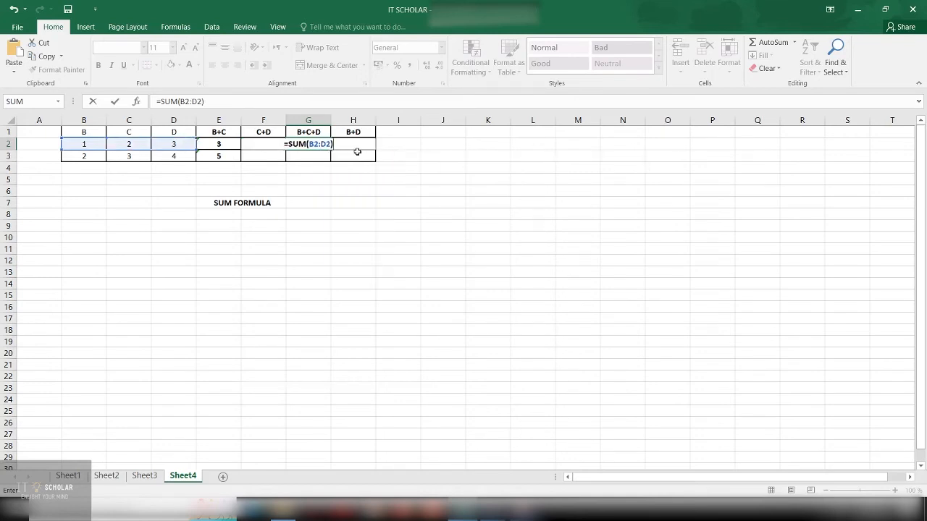
pyautogui.press('Return')
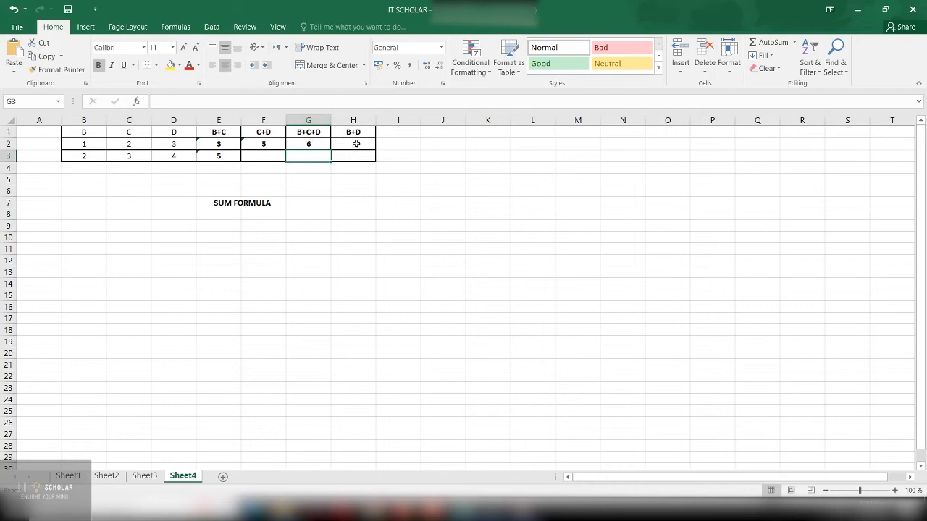
# Select cells C1 to C3 and give them a yellow fill.
pyautogui.click(308, 144)
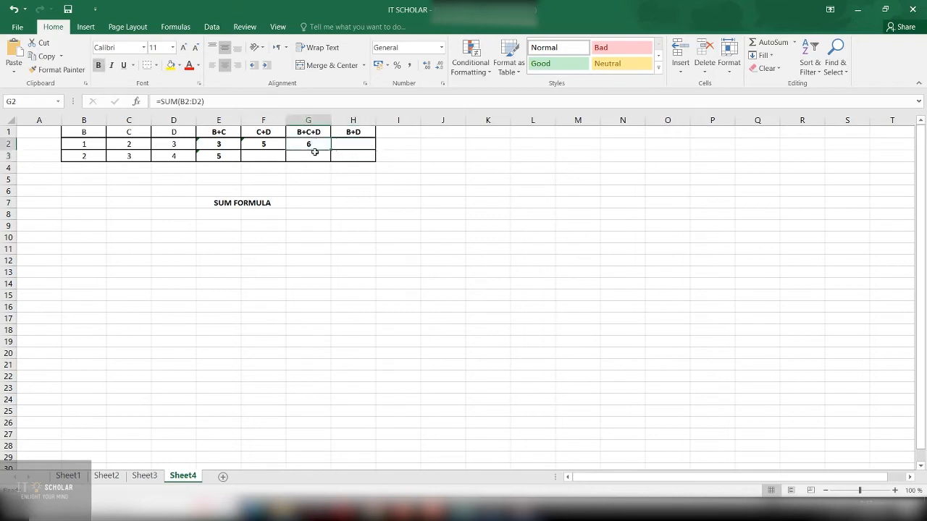
pyautogui.moveTo(288, 142)
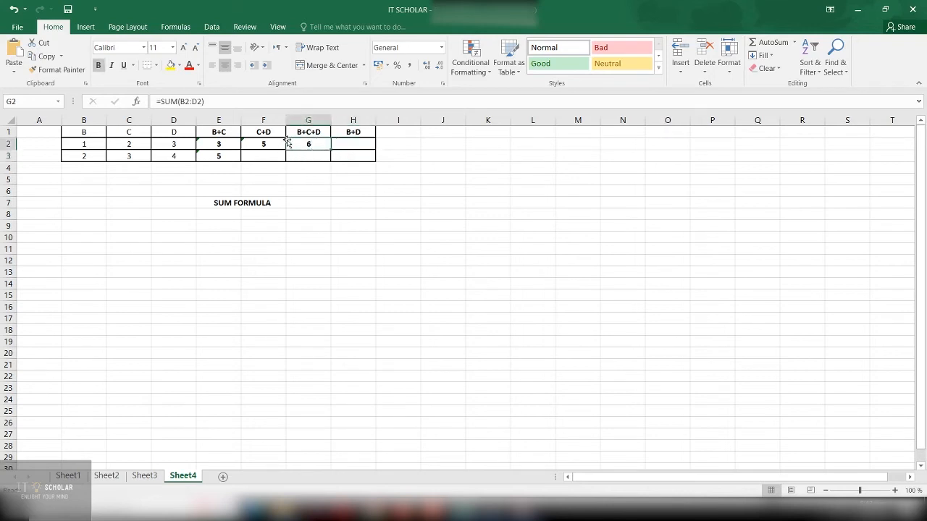
pyautogui.click(353, 144)
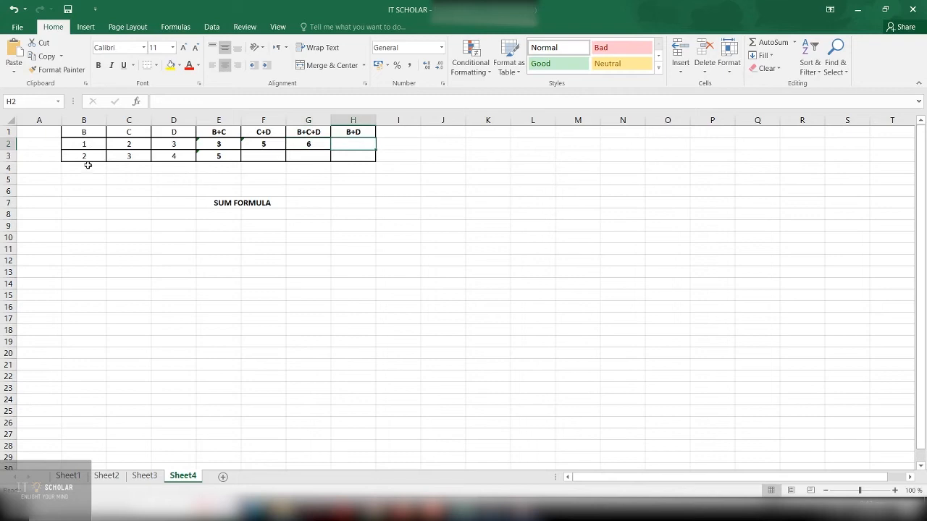
pyautogui.moveTo(128, 132); pyautogui.dragTo(129, 156)
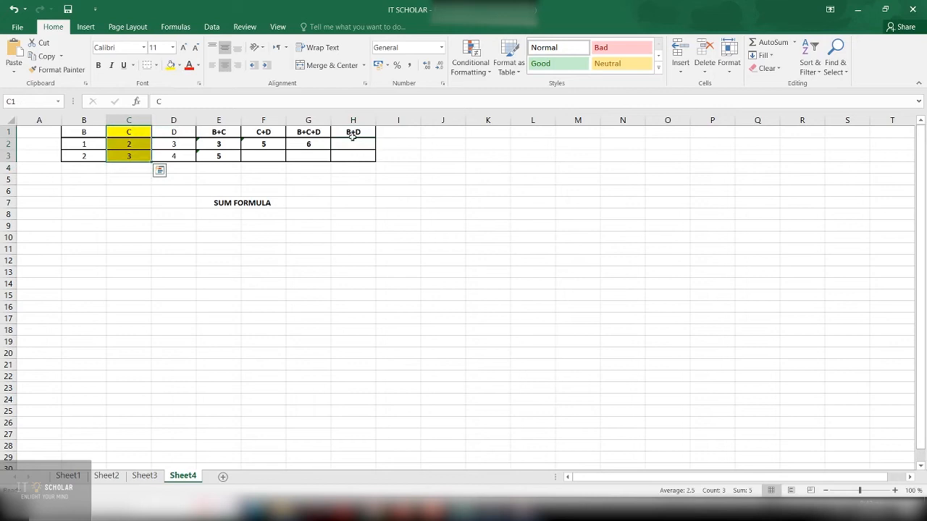
# Start a SUM entry in the B+D cell H2, then abandon it.
pyautogui.click(353, 143)
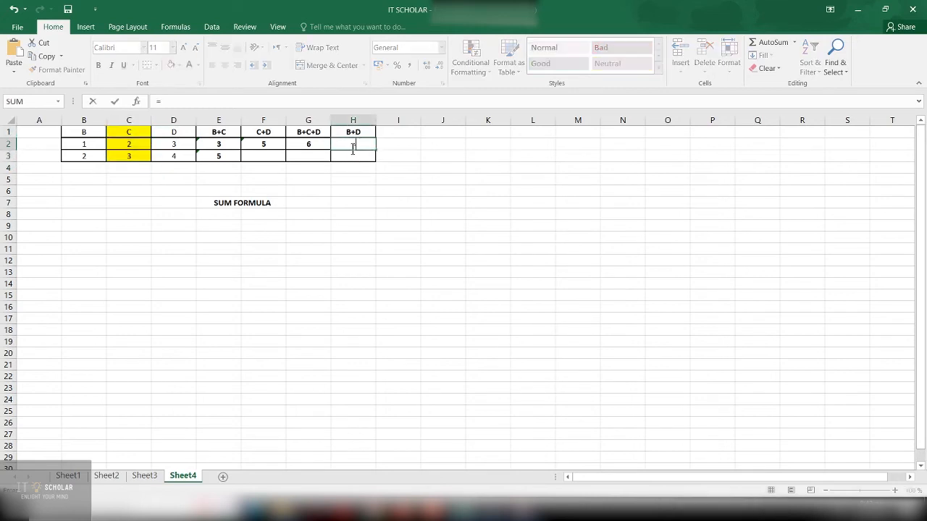
pyautogui.write('=SUM')
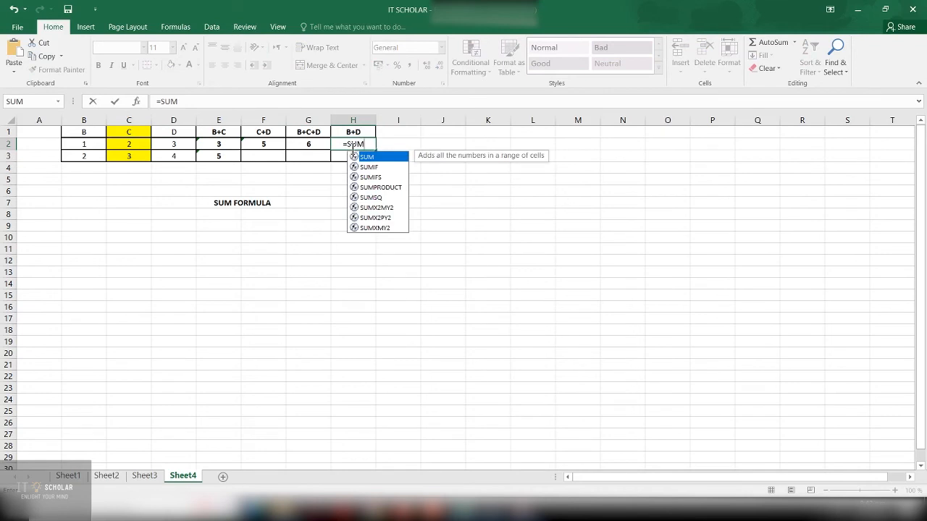
pyautogui.press('Backspace')
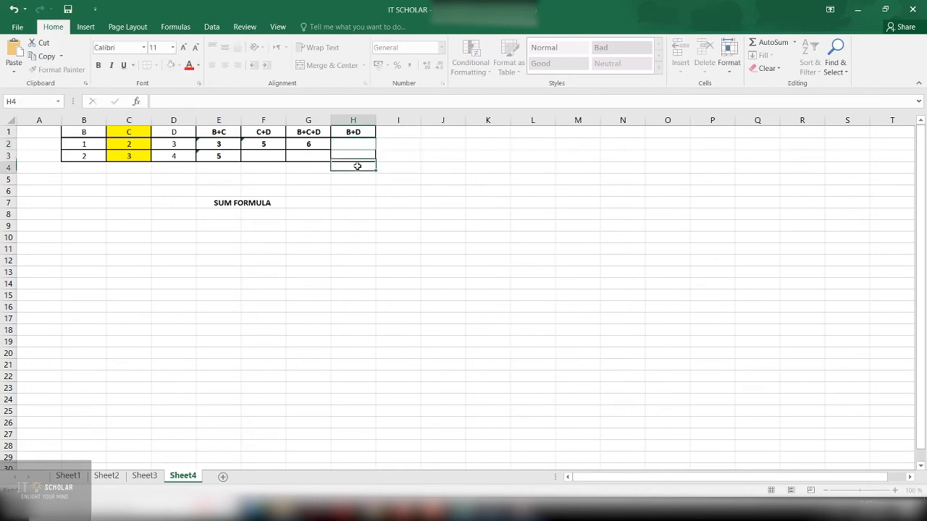
pyautogui.click(353, 143)
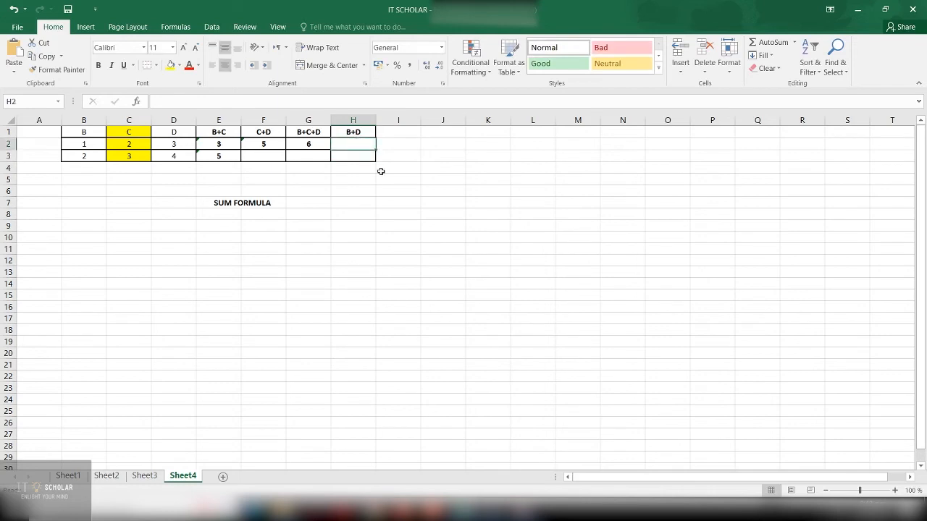
pyautogui.moveTo(322, 173)
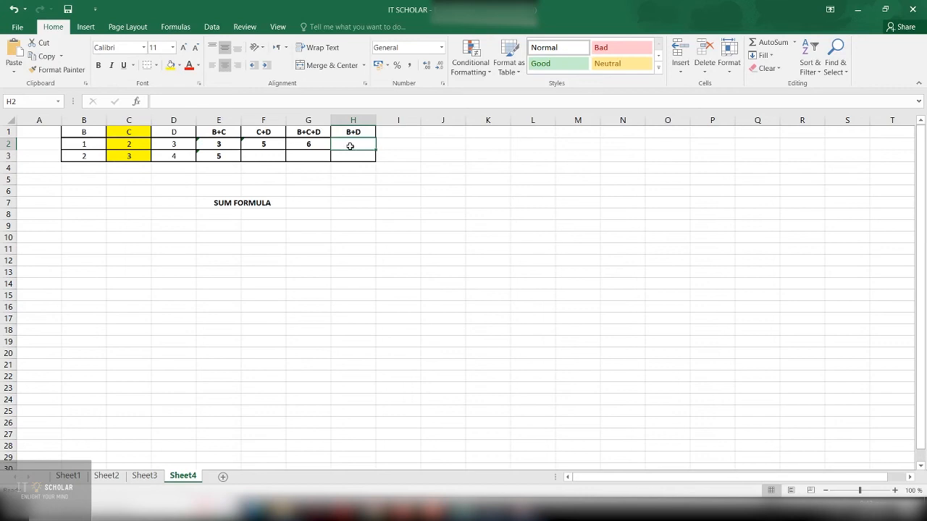
# After cancelling a first attempt, enter =SUM(B2,D2) in H2, giving 4.
pyautogui.write('=')
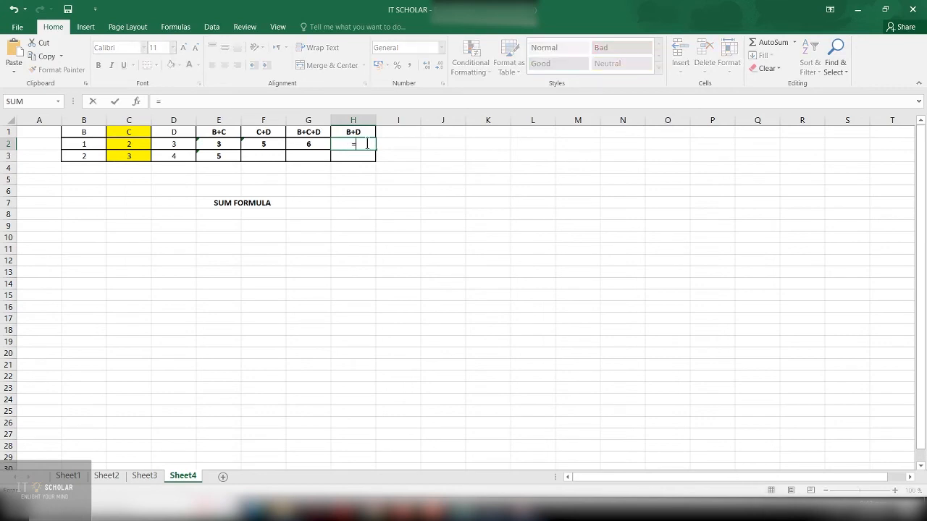
pyautogui.write('SUM')
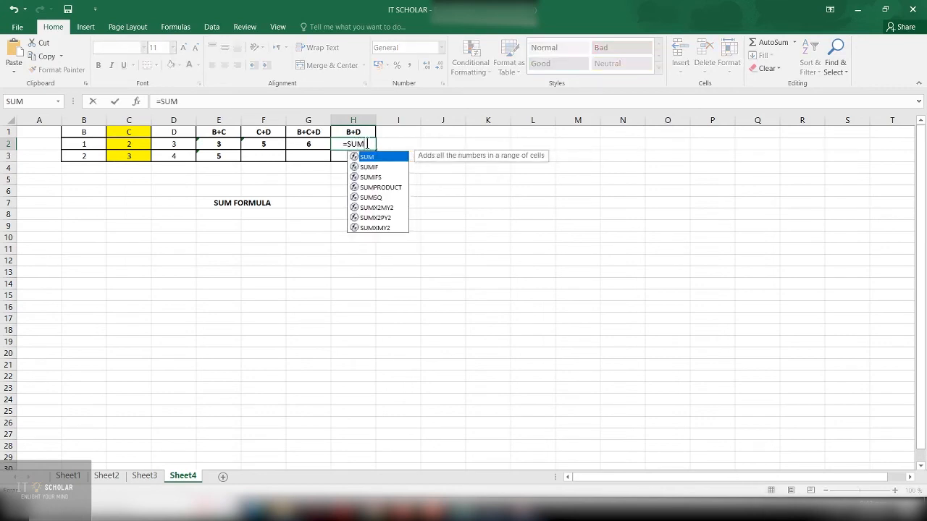
pyautogui.press('Escape')
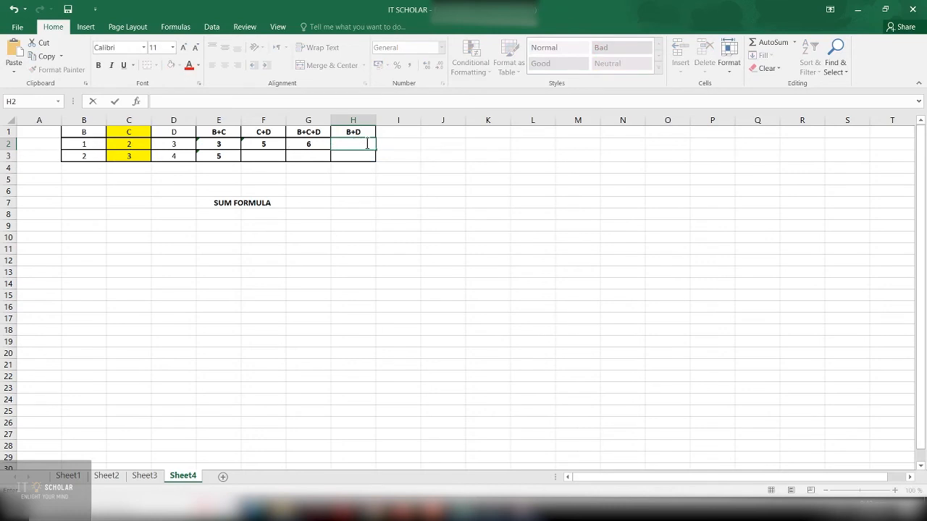
pyautogui.write('=SUM(')
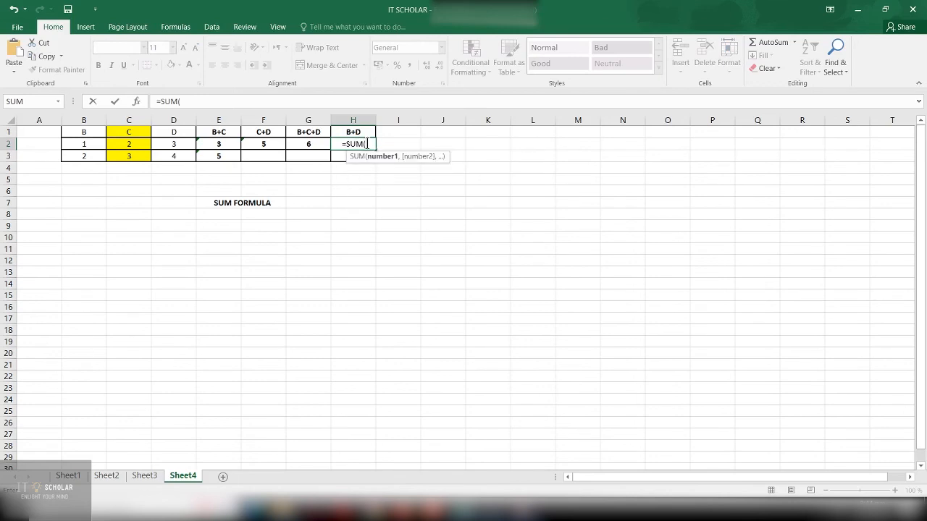
pyautogui.moveTo(373, 144)
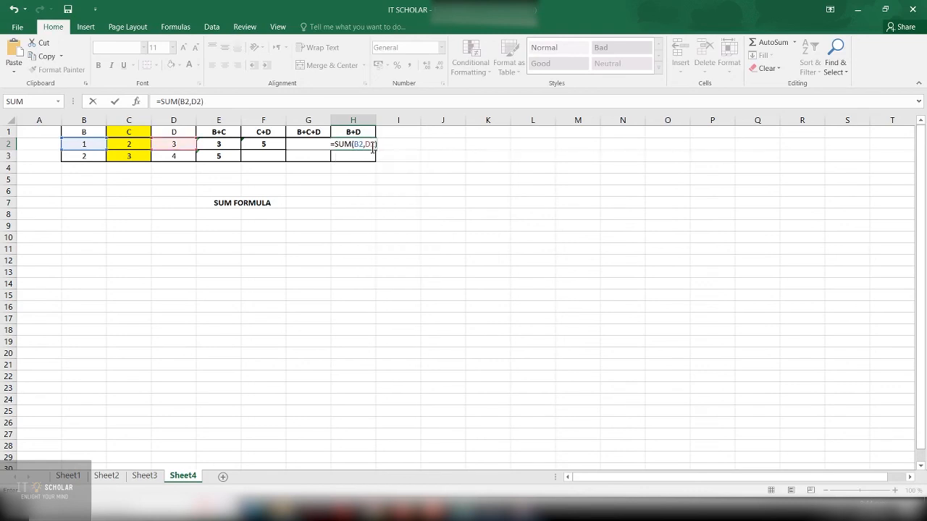
pyautogui.press('Return')
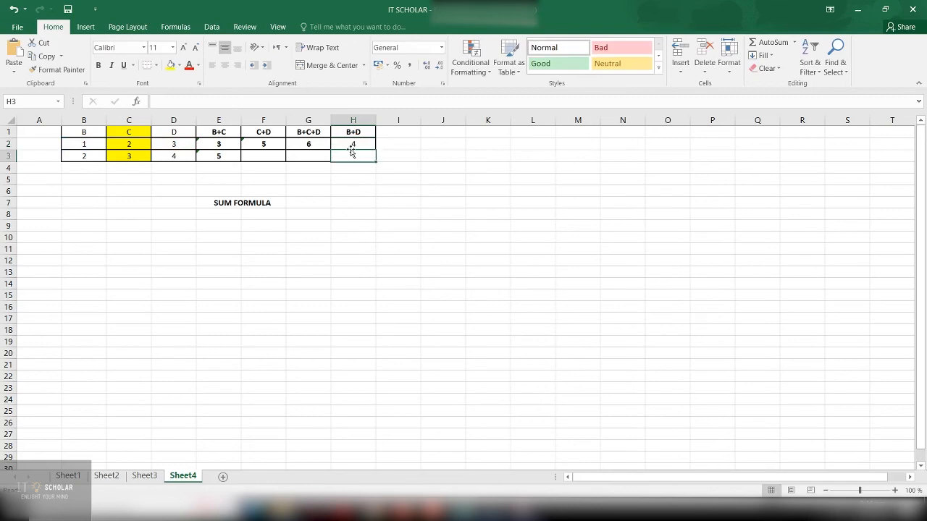
pyautogui.moveTo(362, 149)
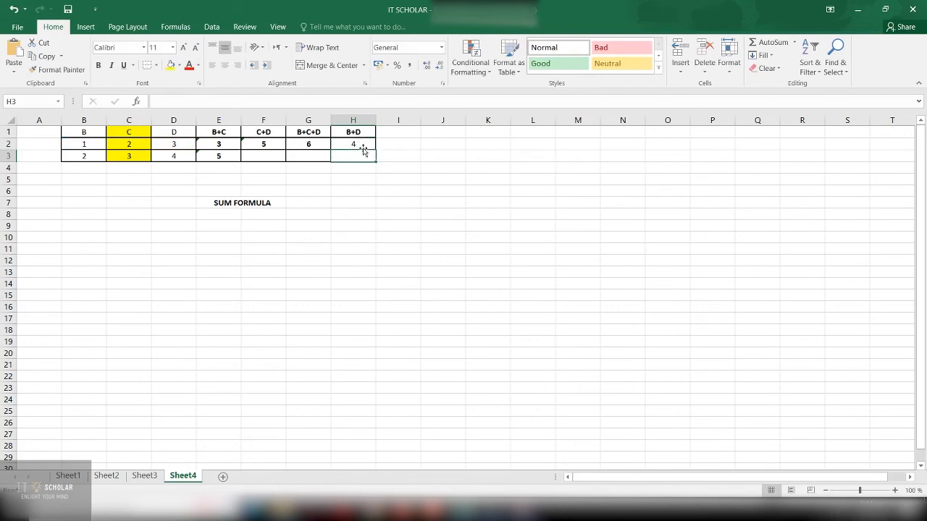
pyautogui.moveTo(190, 192)
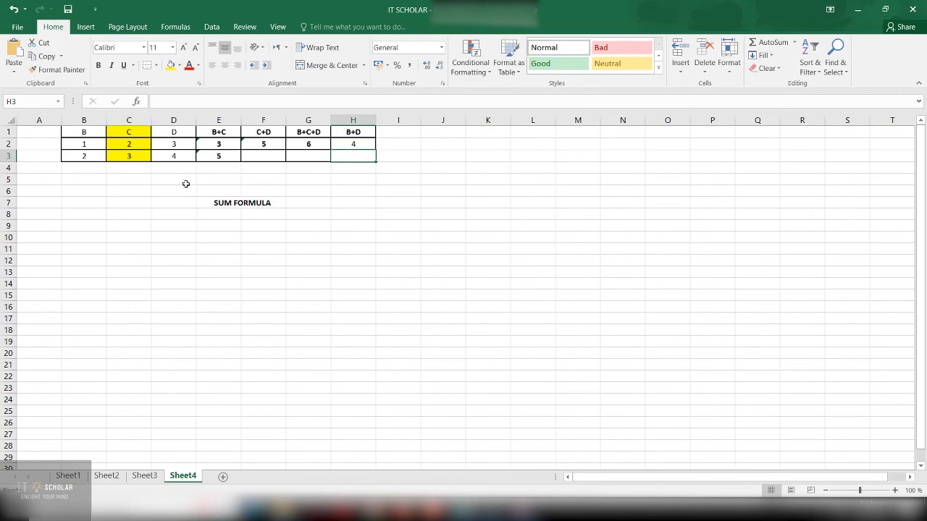
# On Sheet1, select the 'Subscribe the channel' note cell E6.
pyautogui.moveTo(173, 189); pyautogui.dragTo(263, 202)
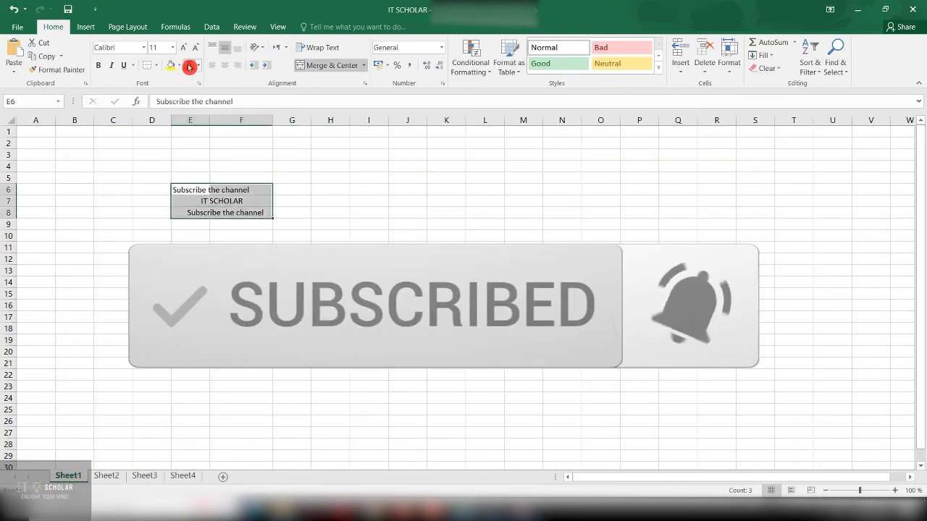
pyautogui.click(291, 201)
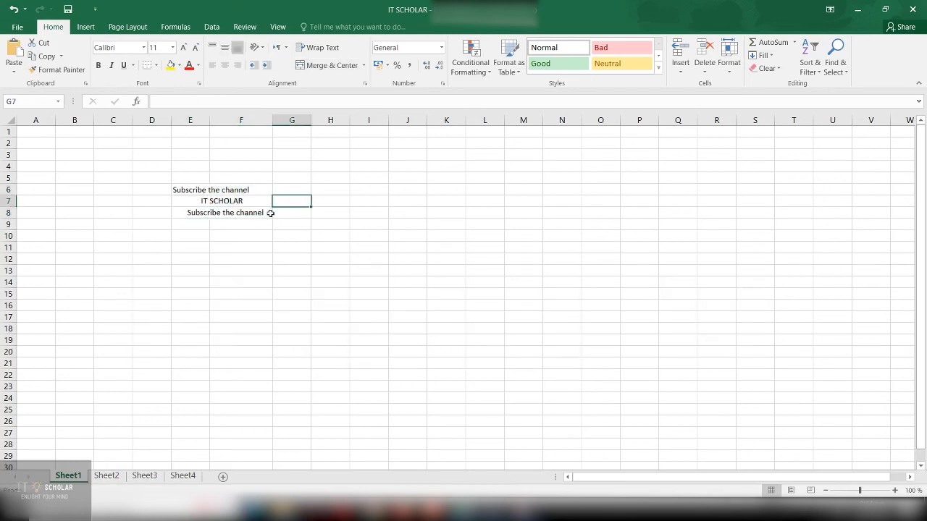
pyautogui.click(190, 189)
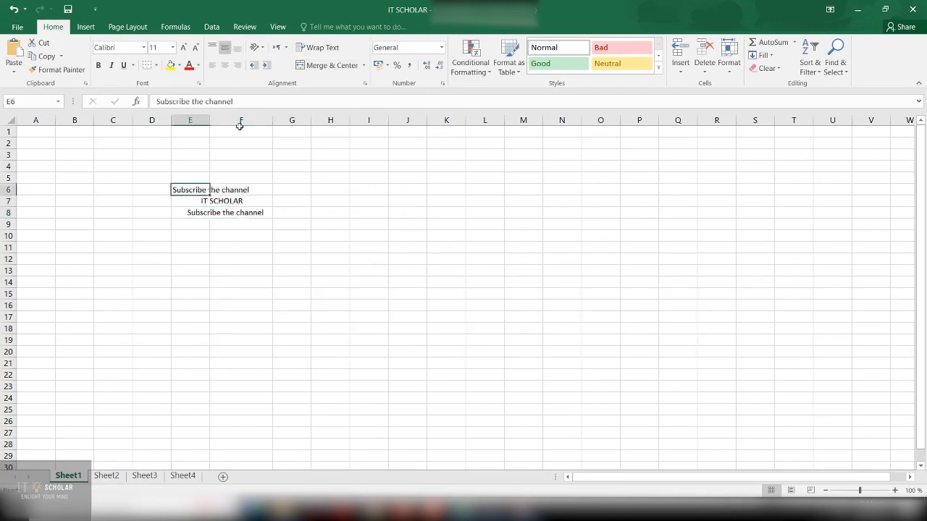